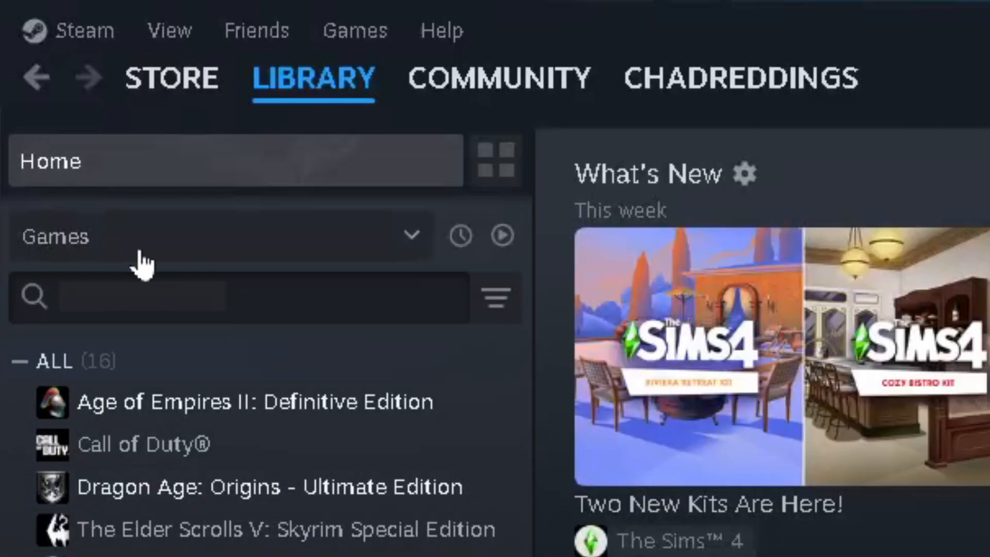
Open Steam's main menu from the top-left of the client
{"action": "left_click", "coordinate": [84, 30]}
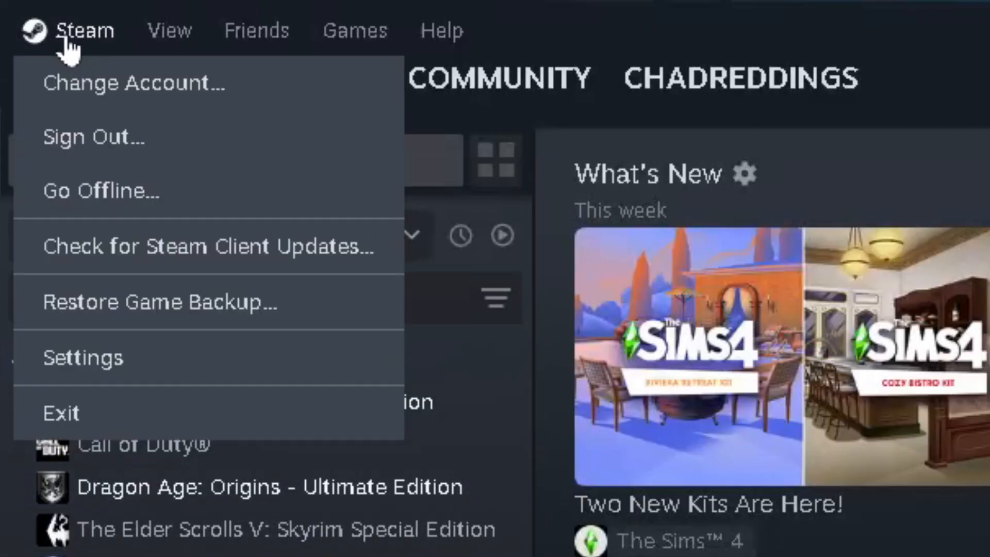
Open Steam Settings and expand the Storage drive list showing Windows (C:)
{"action": "left_click", "coordinate": [84, 357]}
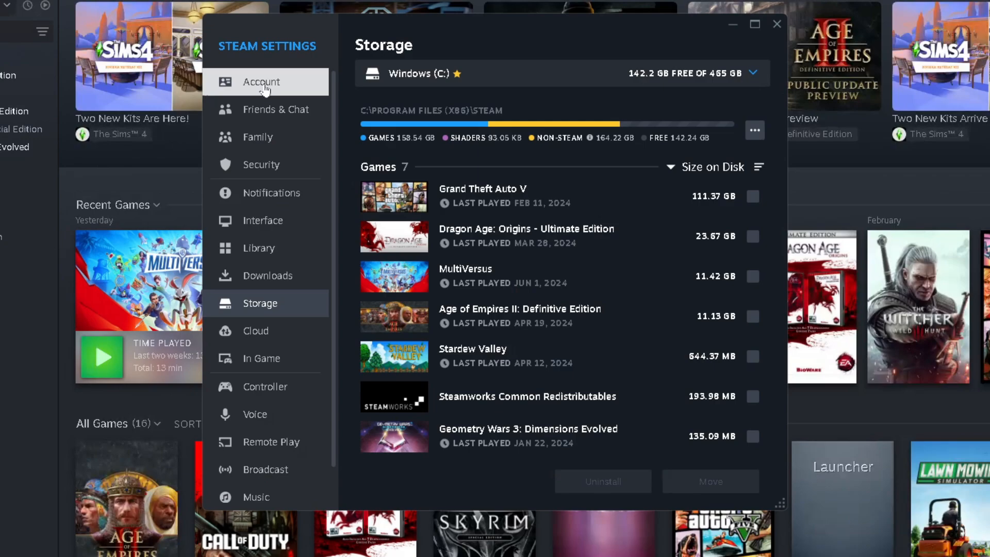
{"action": "mouse_move", "coordinate": [275, 309]}
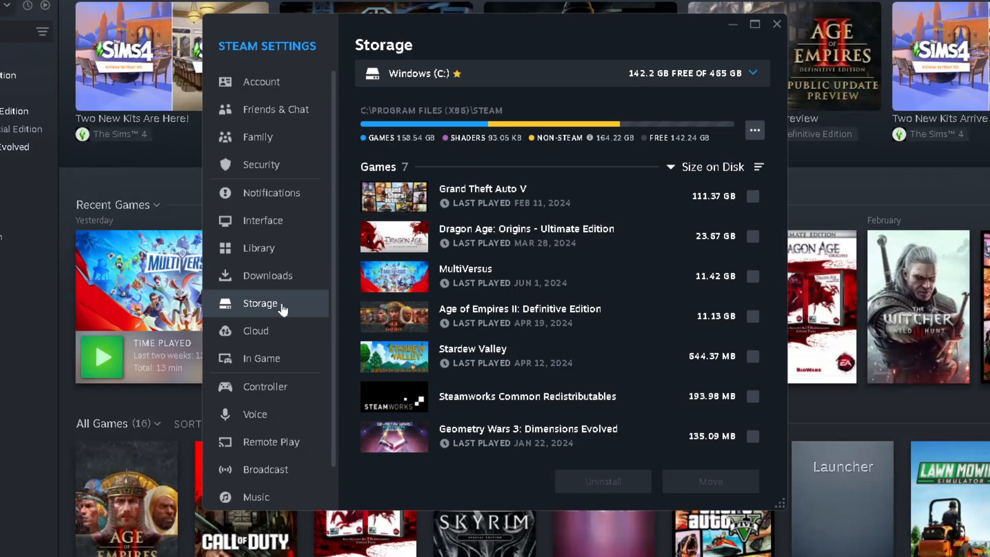
{"action": "mouse_move", "coordinate": [478, 73]}
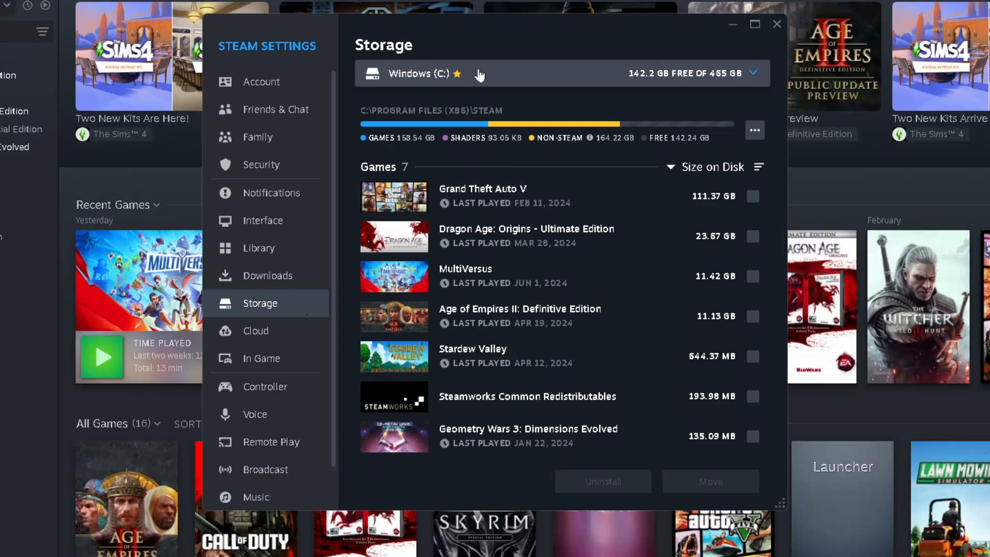
{"action": "mouse_move", "coordinate": [606, 319]}
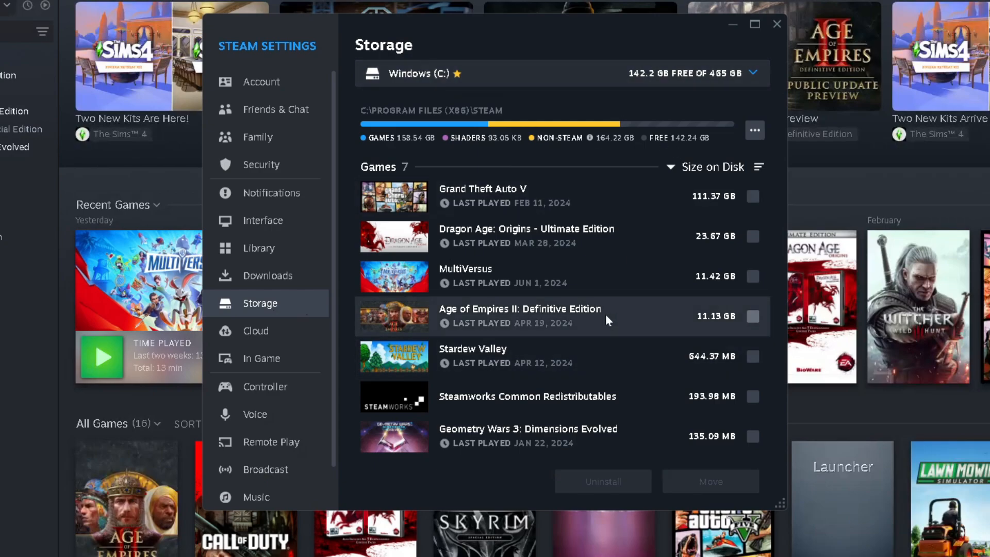
{"action": "mouse_move", "coordinate": [765, 73]}
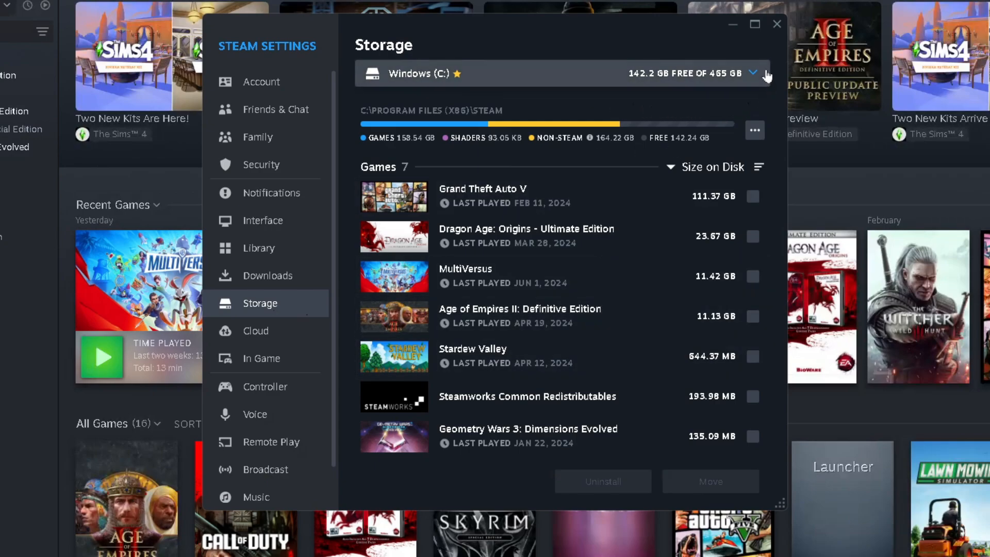
{"action": "left_click", "coordinate": [753, 73]}
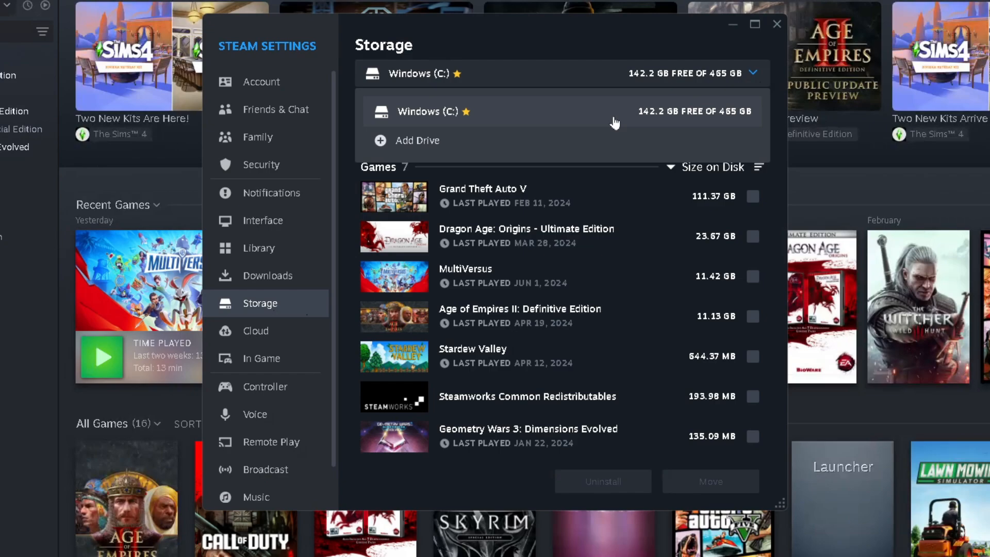
Choose Add Drive to start adding Local Drive (D:) as a library folder
{"action": "left_click", "coordinate": [417, 140]}
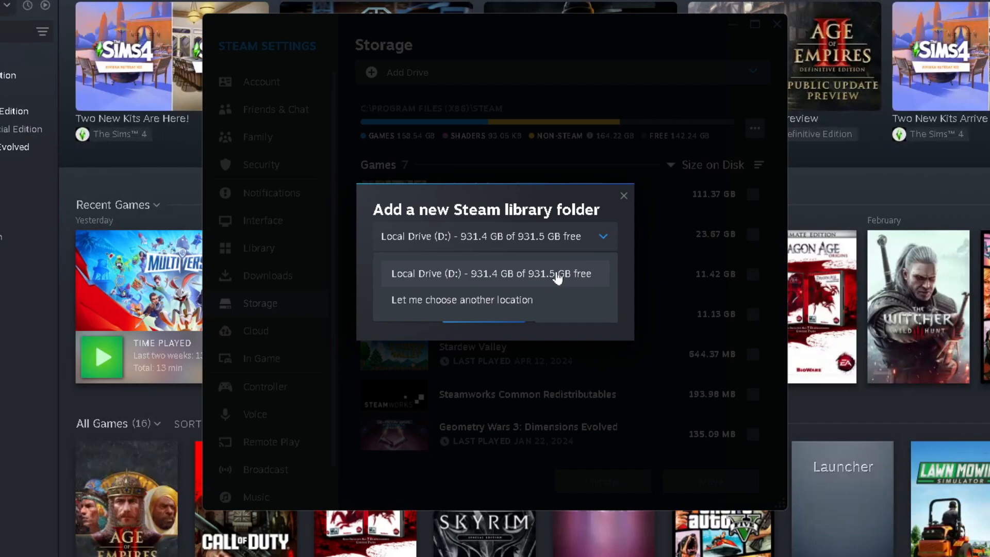
{"action": "mouse_move", "coordinate": [552, 280]}
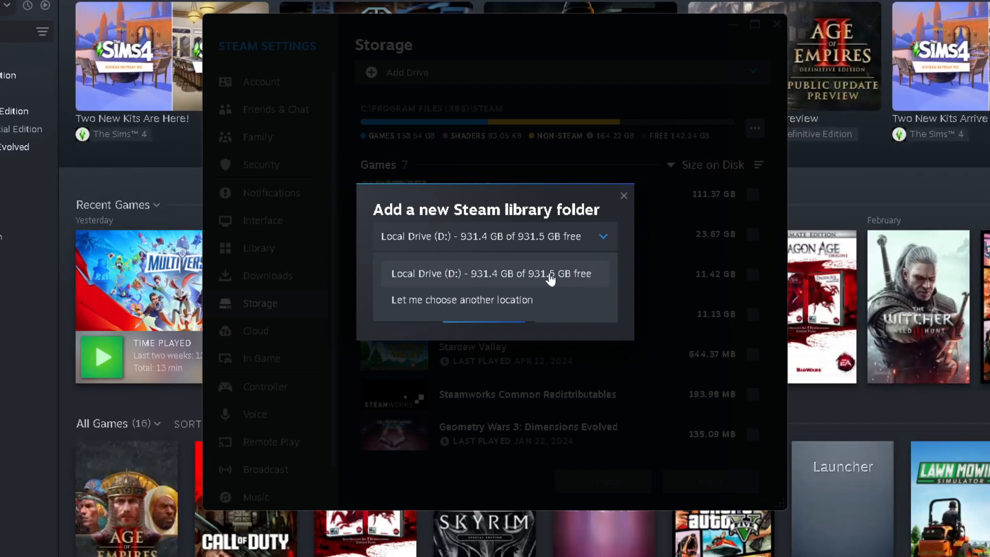
{"action": "mouse_move", "coordinate": [532, 303]}
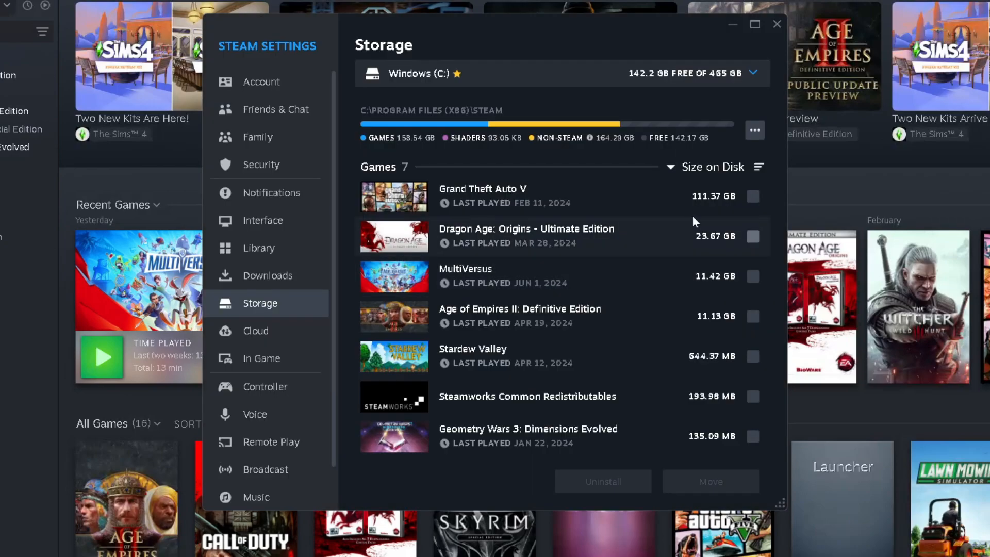
Confirm SSD (D:) is listed, then select MultiVersus (11.42 GB) for moving
{"action": "left_click", "coordinate": [751, 73]}
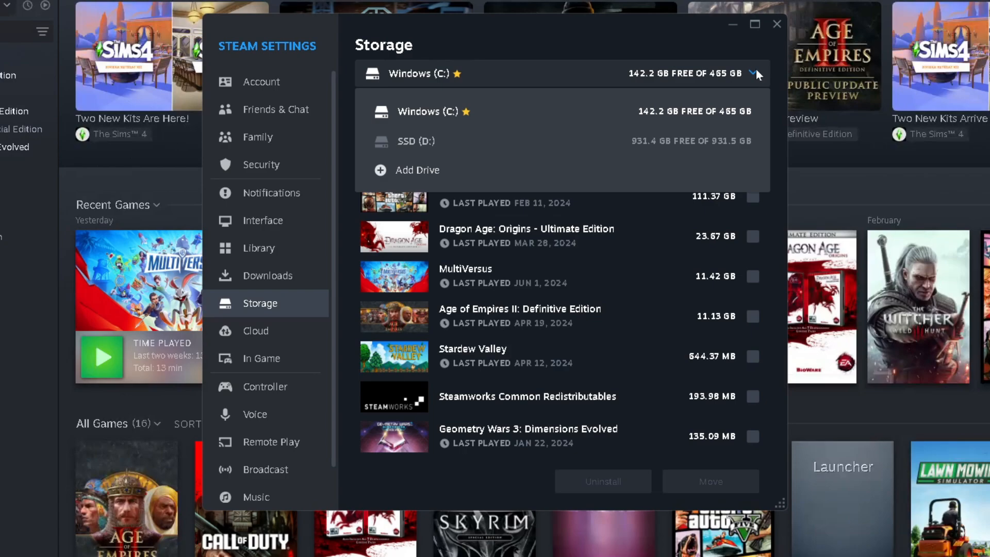
{"action": "mouse_move", "coordinate": [548, 141]}
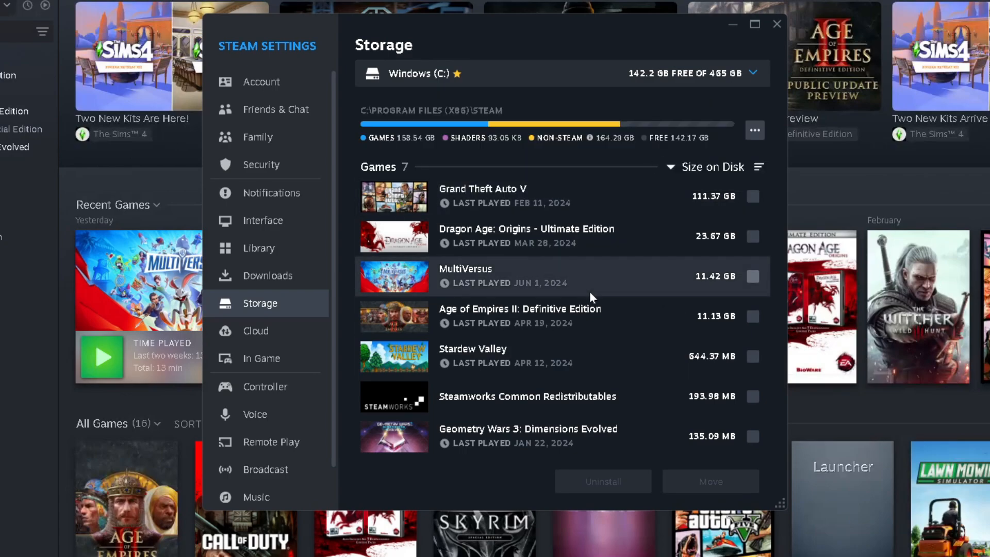
{"action": "mouse_move", "coordinate": [705, 310]}
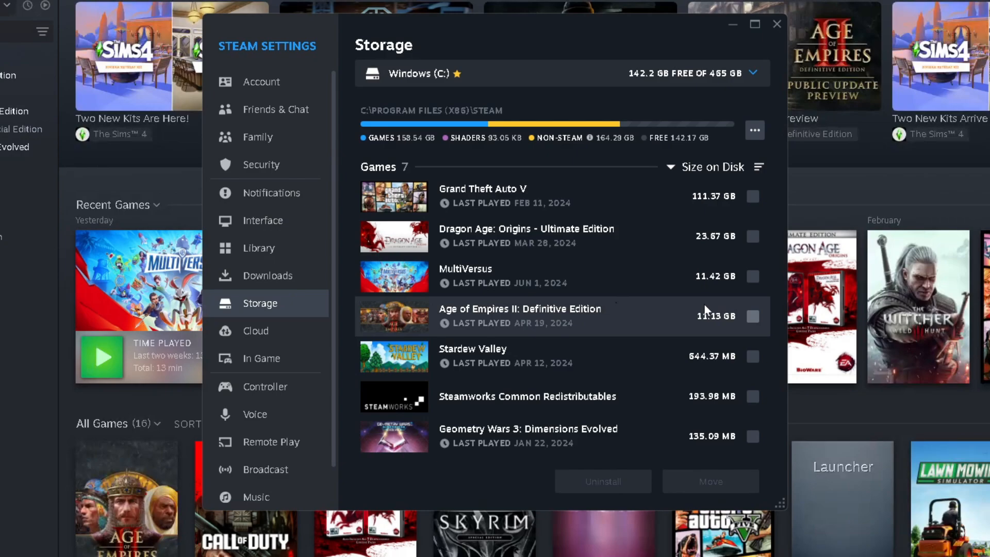
{"action": "left_click", "coordinate": [751, 276]}
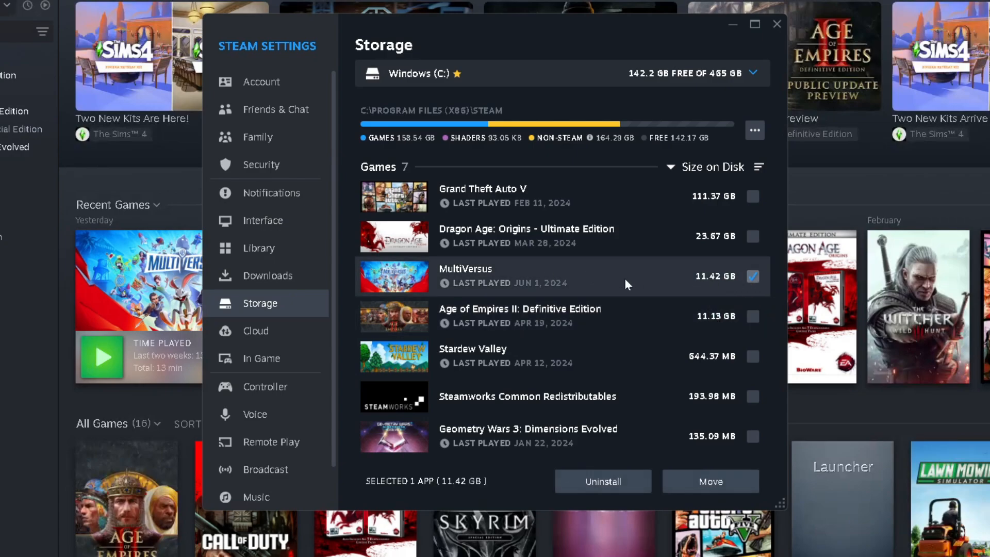
Cancel moving MultiVersus to SSD (D:) and begin installing Lawn Mowing Simulator
{"action": "left_click", "coordinate": [710, 481]}
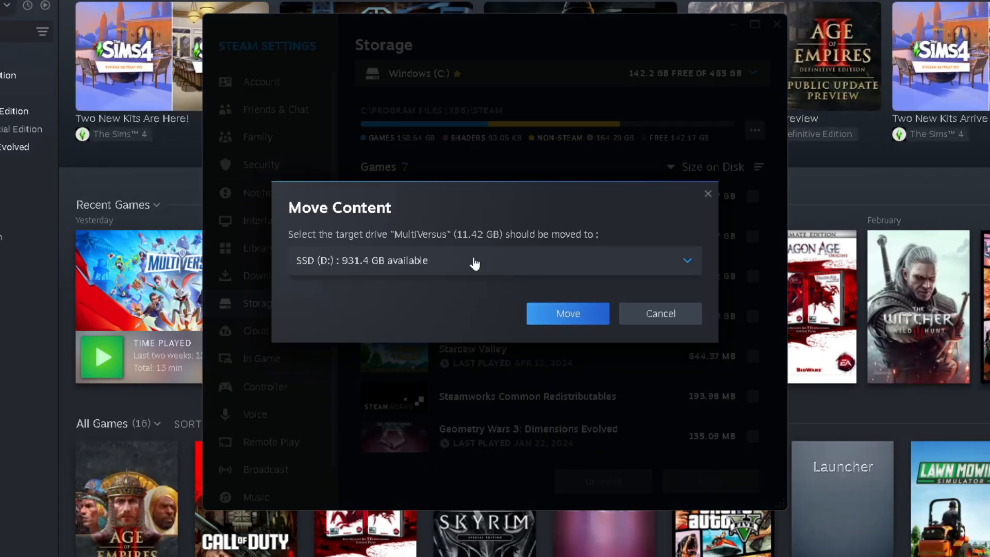
{"action": "mouse_move", "coordinate": [568, 313]}
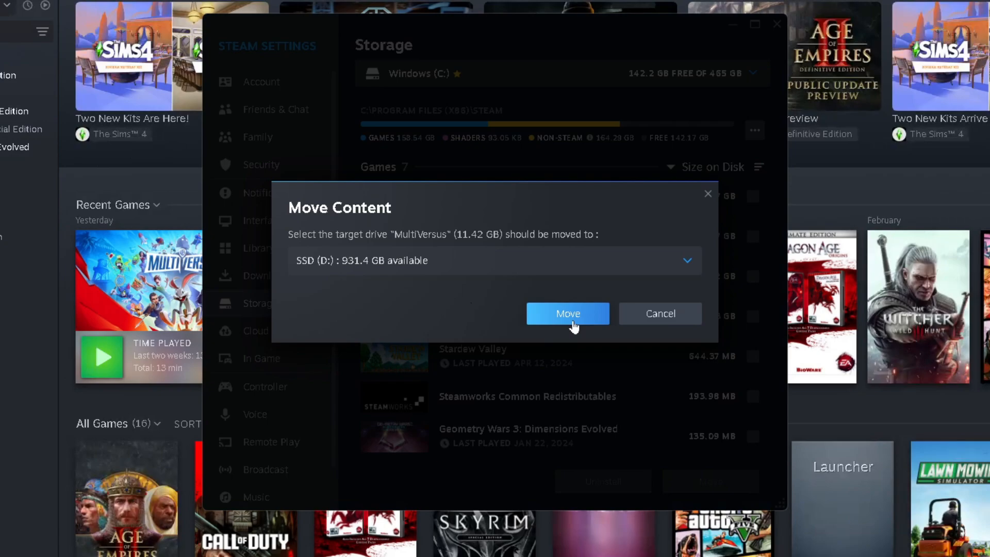
{"action": "mouse_move", "coordinate": [659, 314]}
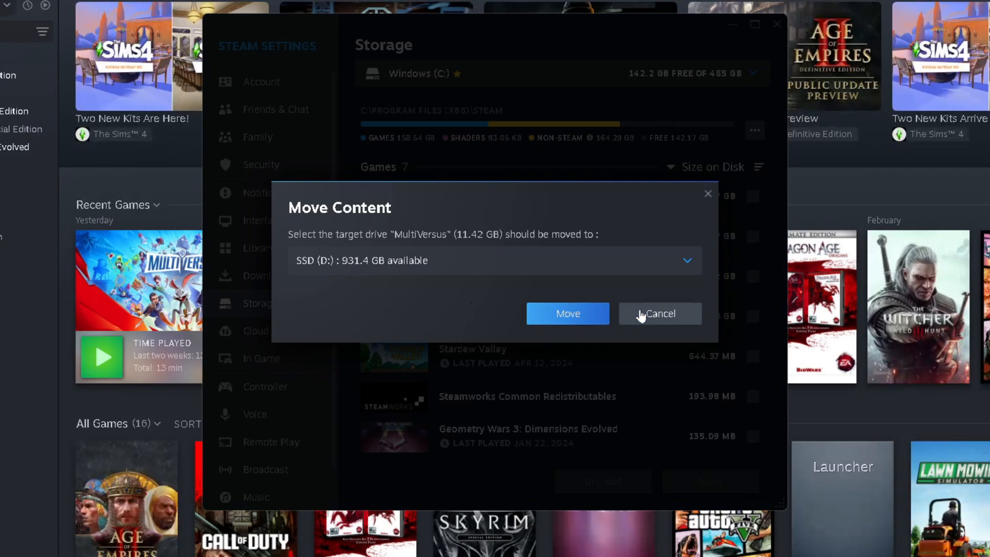
{"action": "left_click", "coordinate": [659, 314]}
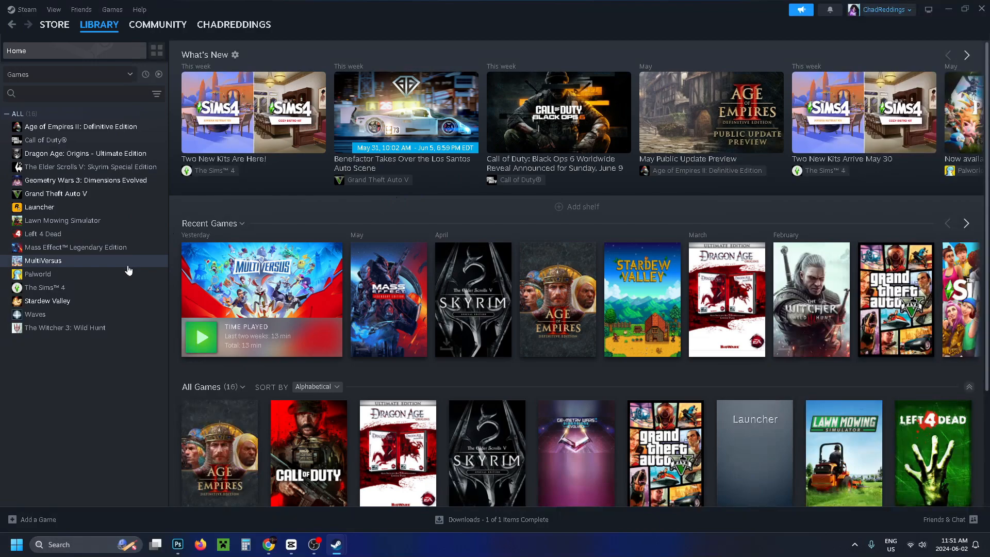
{"action": "left_click", "coordinate": [62, 219]}
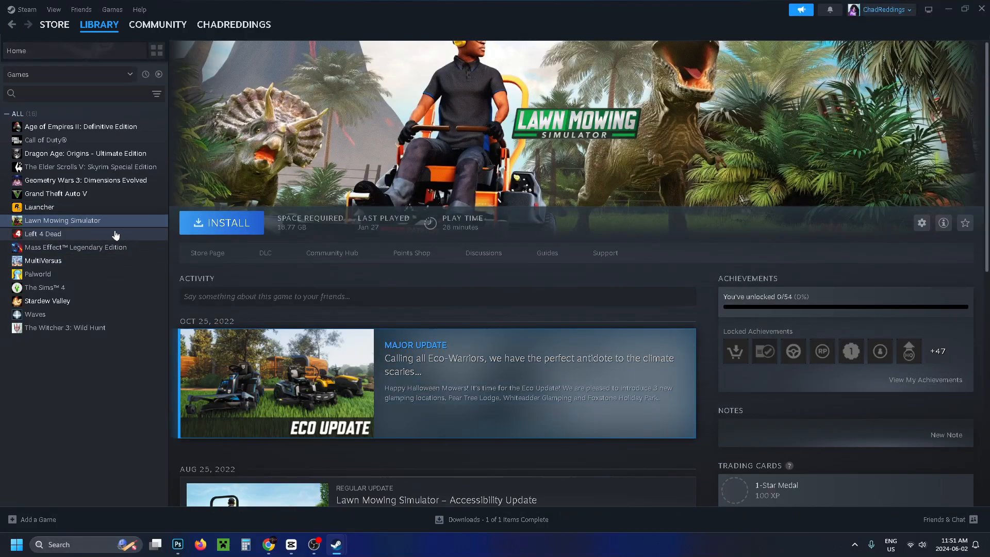
{"action": "mouse_move", "coordinate": [210, 251]}
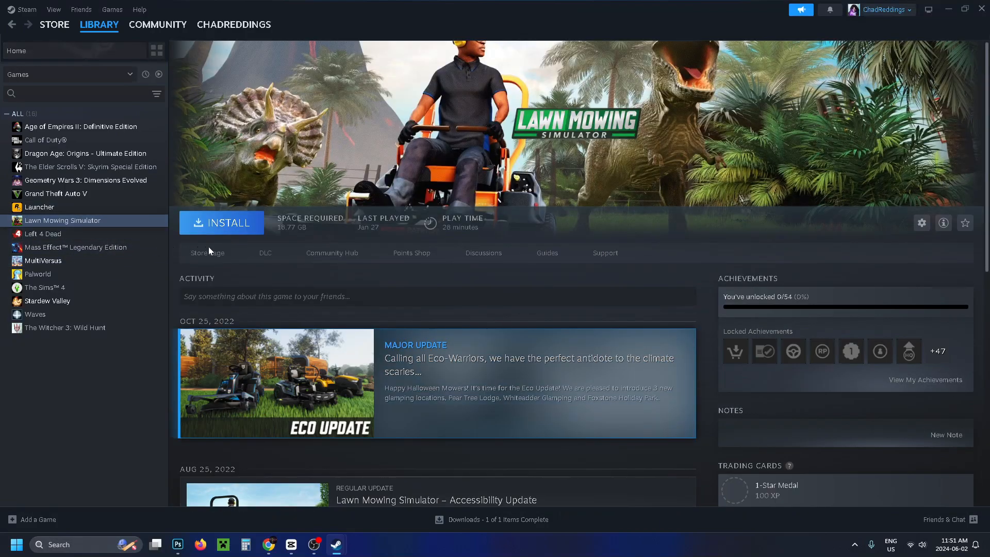
{"action": "left_click", "coordinate": [221, 222]}
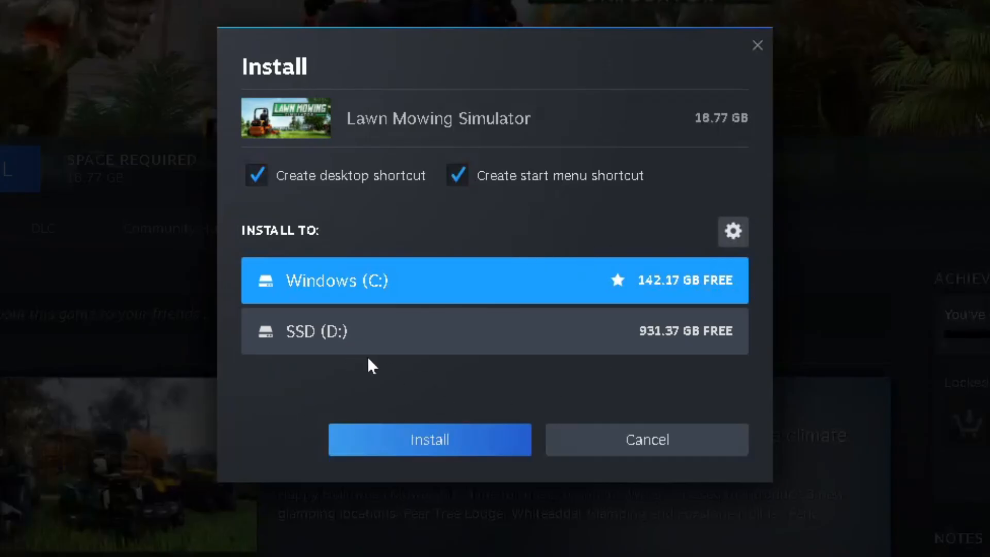
{"action": "mouse_move", "coordinate": [397, 247]}
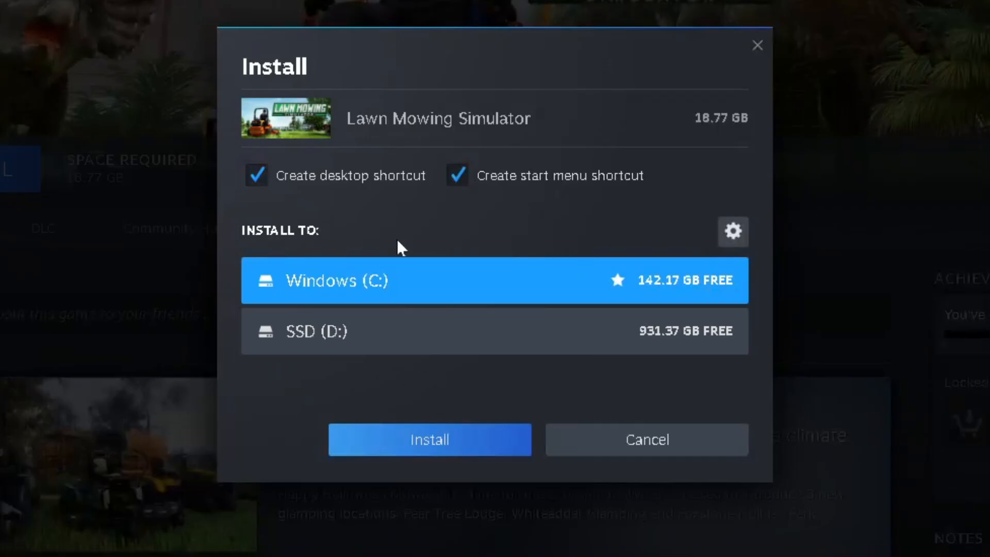